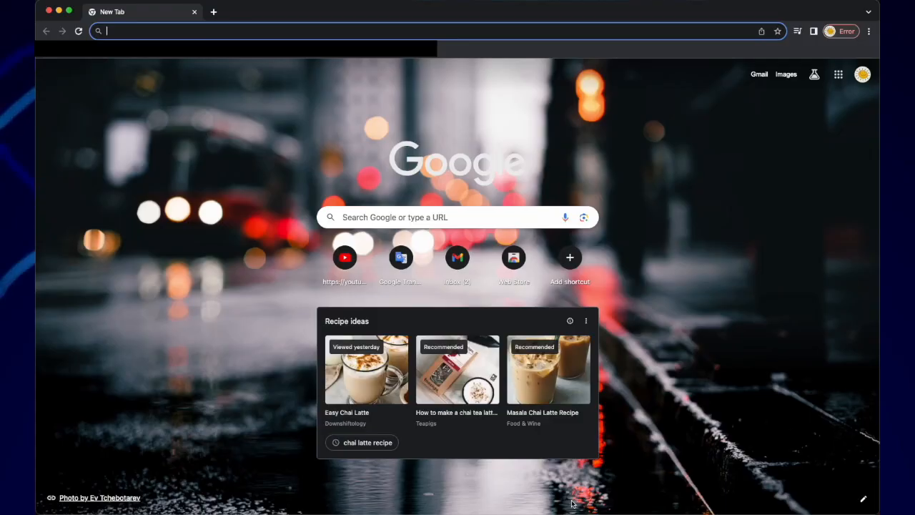
{"action": "mouse_move", "coordinate": [509, 433]}
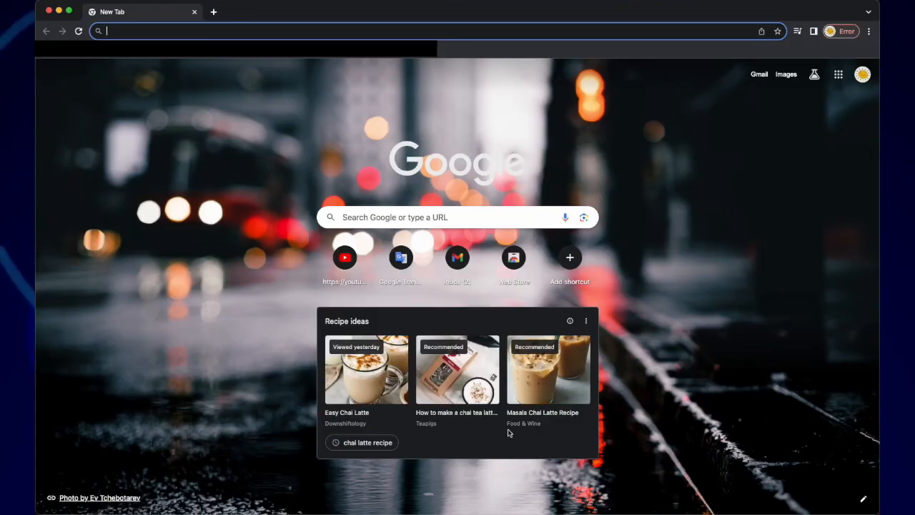
Step: Search for 'polkadot extension' and open the polkadot.js.org extension page from the results
{"action": "type", "text": "polkadot e"}
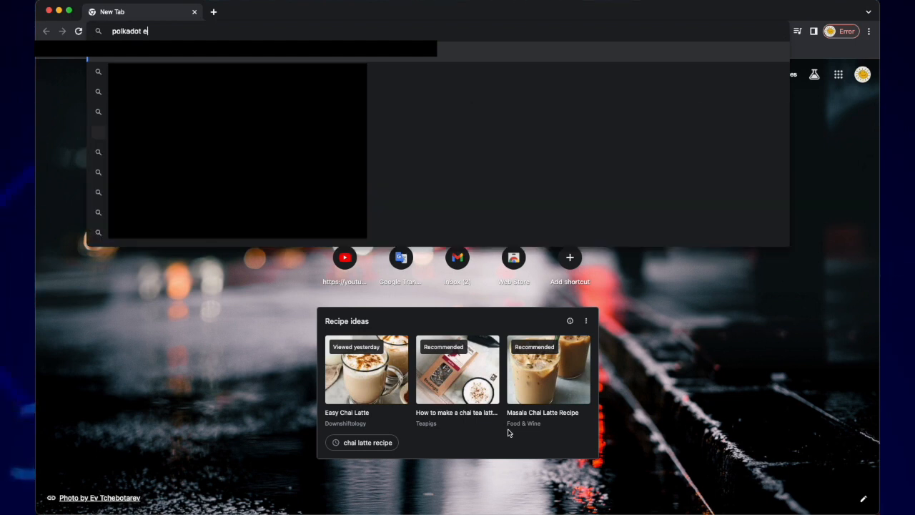
{"action": "type", "text": "xtension"}
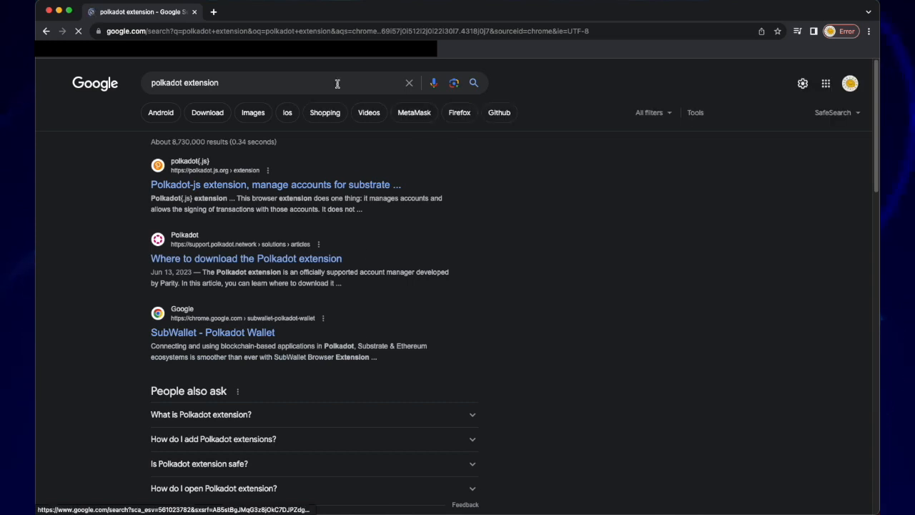
{"action": "left_click", "coordinate": [275, 185]}
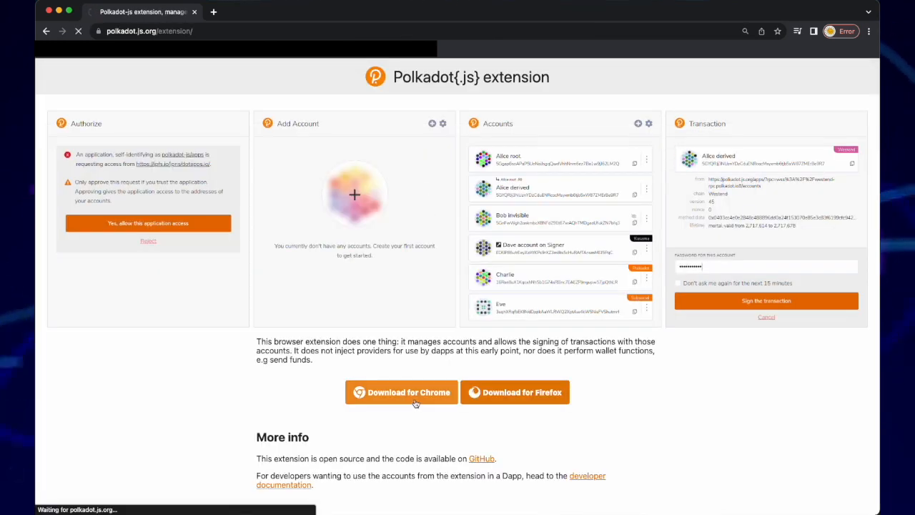
Step: Go to the polkadot{.js} Chrome Web Store listing and add the extension to Chrome
{"action": "left_click", "coordinate": [401, 392]}
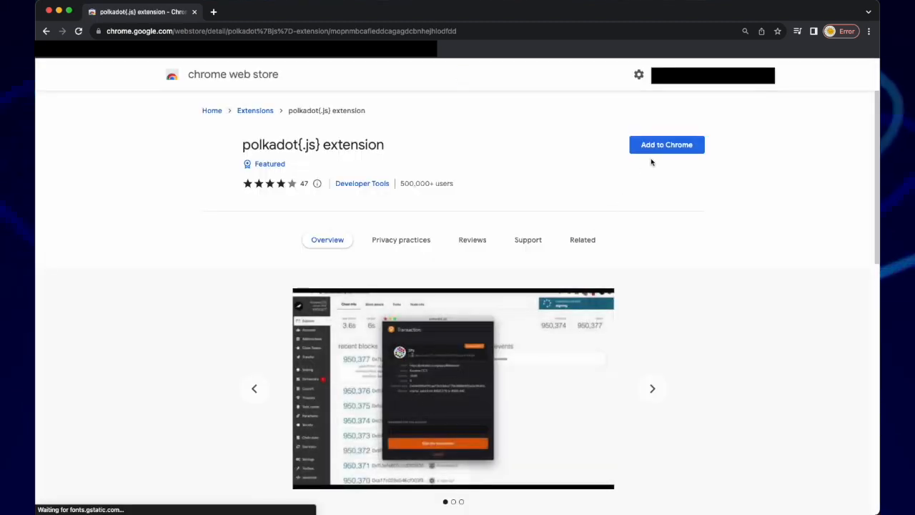
{"action": "left_click", "coordinate": [666, 145]}
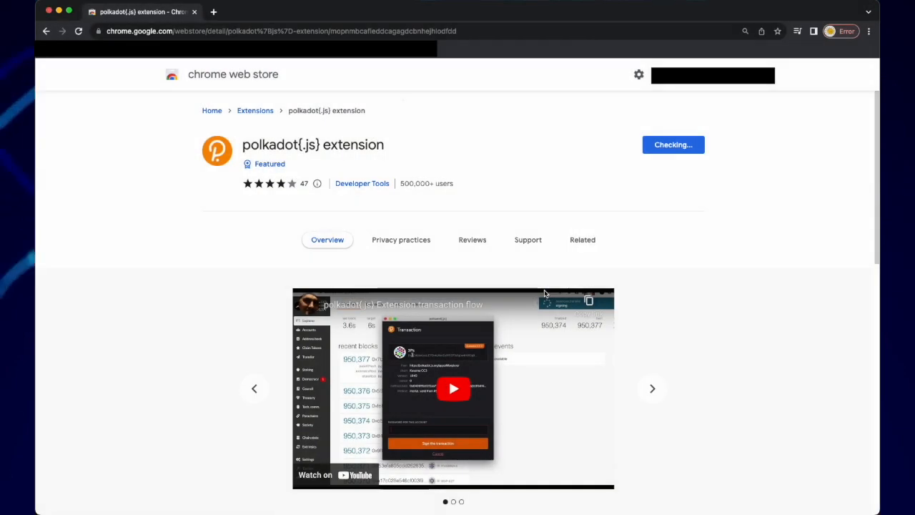
{"action": "left_click", "coordinate": [672, 145]}
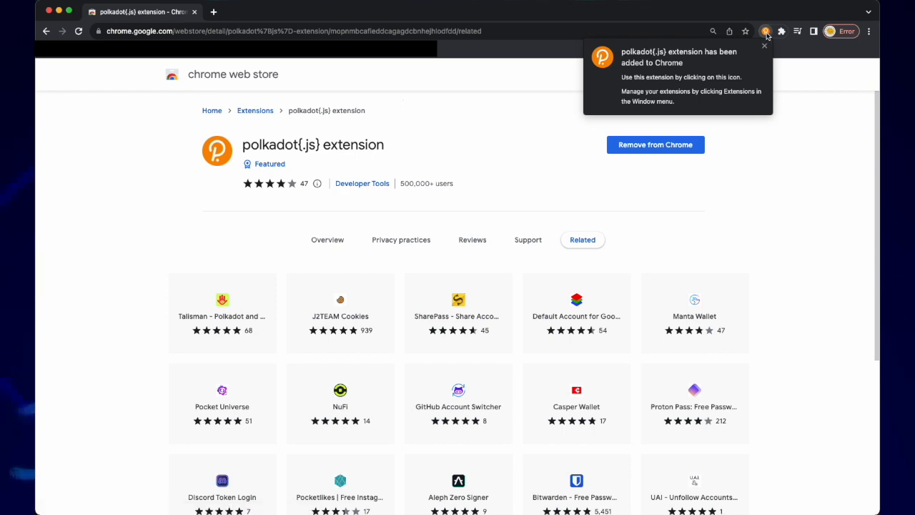
Step: Launch polkadot{.js} from the Extensions menu, accept its notes, and choose importing from seed
{"action": "left_click", "coordinate": [771, 30]}
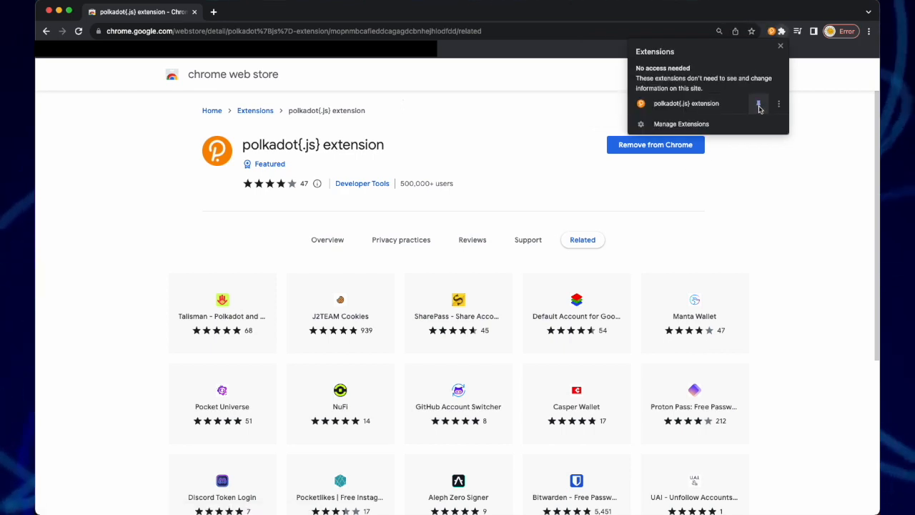
{"action": "left_click", "coordinate": [758, 104]}
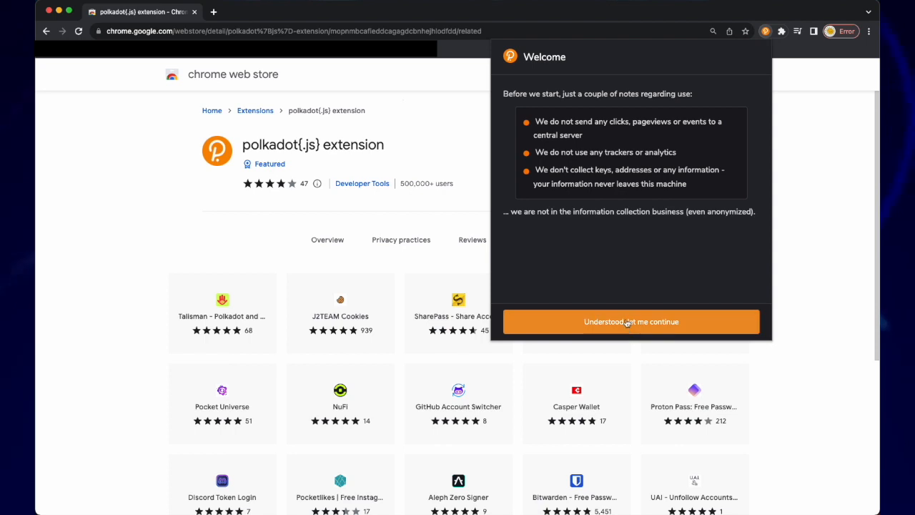
{"action": "left_click", "coordinate": [630, 321]}
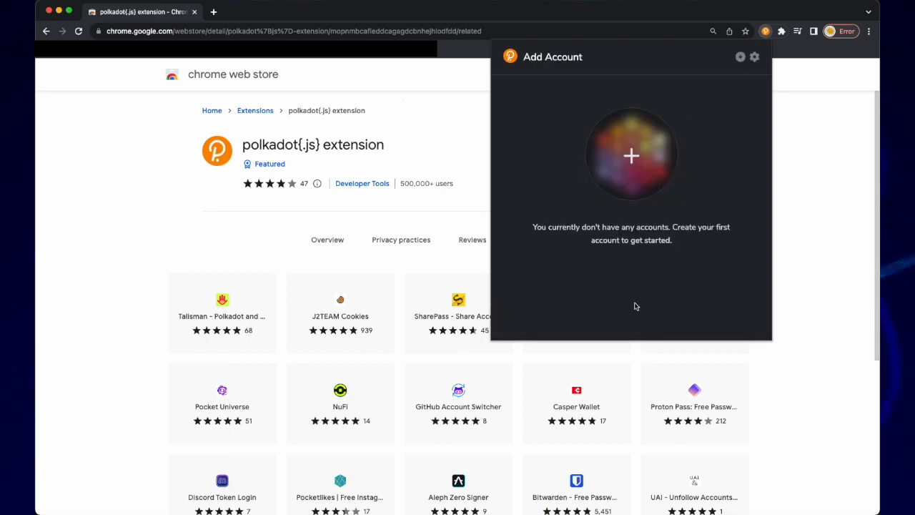
{"action": "left_click", "coordinate": [741, 56]}
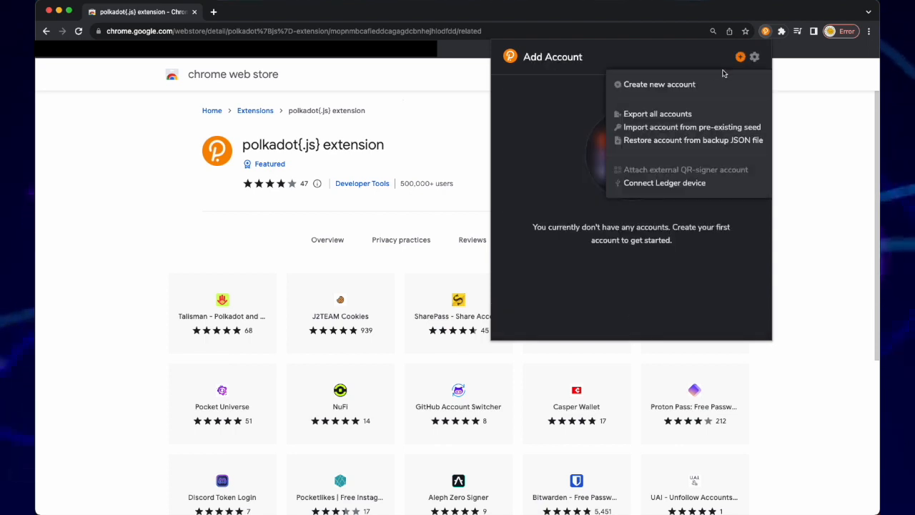
{"action": "left_click", "coordinate": [689, 127]}
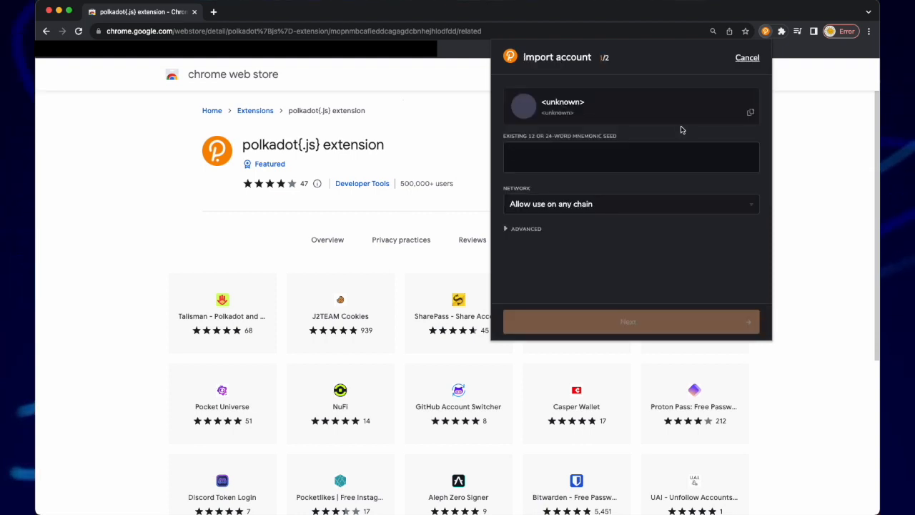
{"action": "mouse_move", "coordinate": [664, 202]}
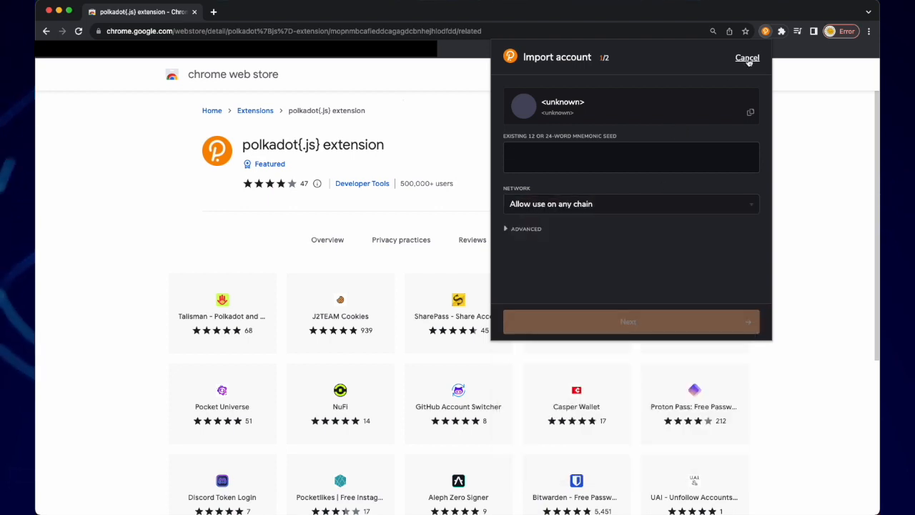
{"action": "type", "text": "lunar warrior"}
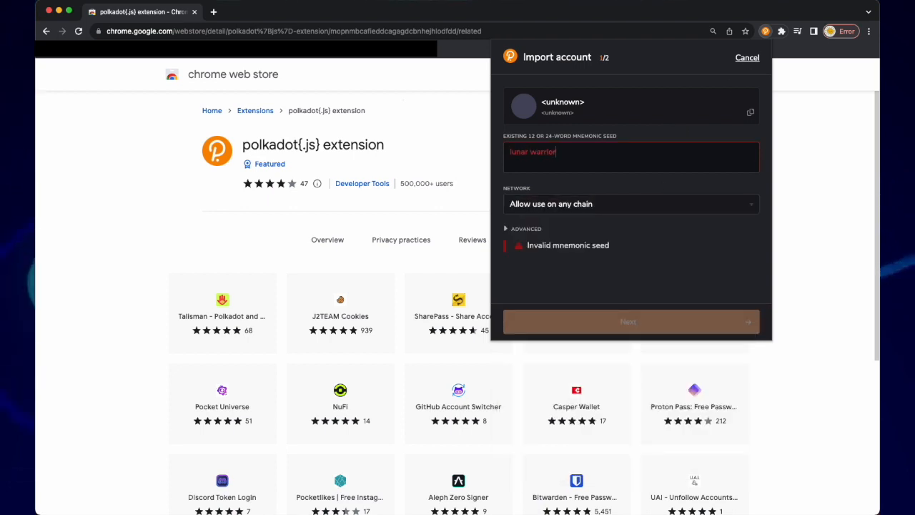
{"action": "type", "text": "gasp cross cricket wife audit"}
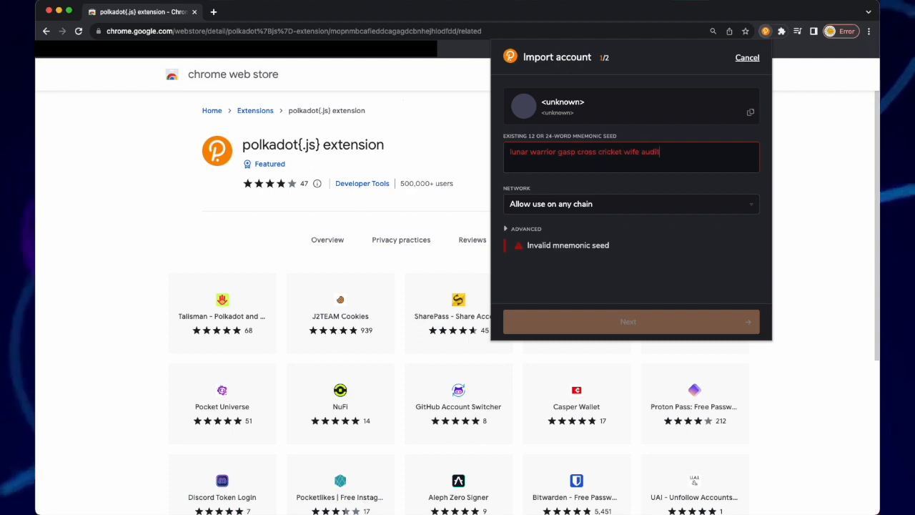
{"action": "type", "text": "frown paddle vocal few gauge"}
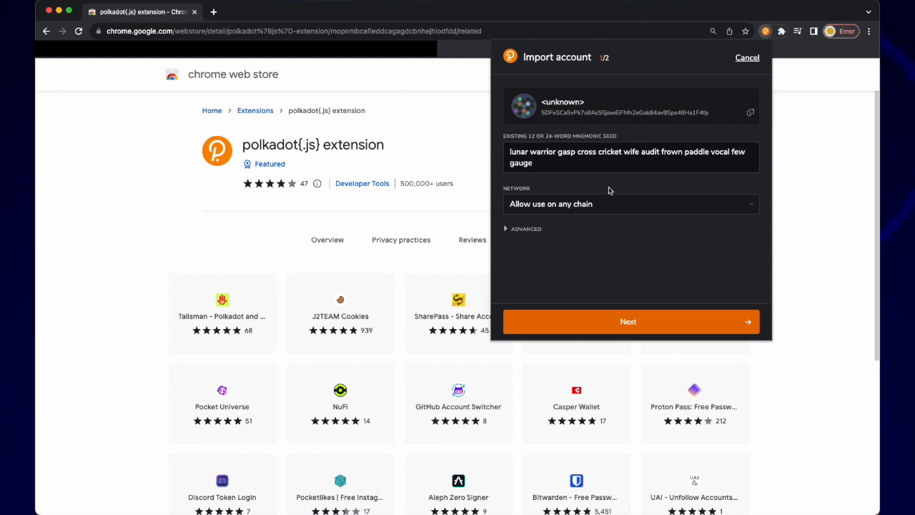
{"action": "left_click", "coordinate": [627, 321]}
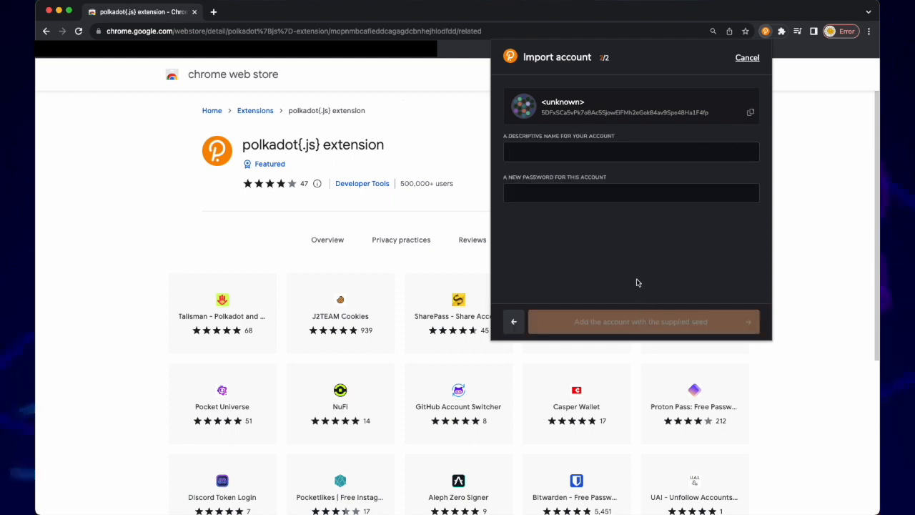
Step: Name the account 'Deeper Mini Home', set a password, and add it from the seed
{"action": "type", "text": "D"}
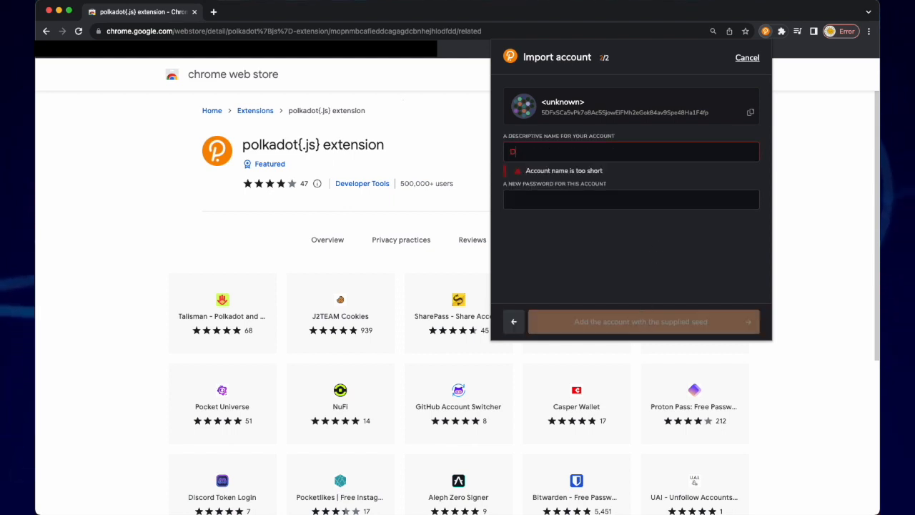
{"action": "type", "text": "Deeper Mini Home"}
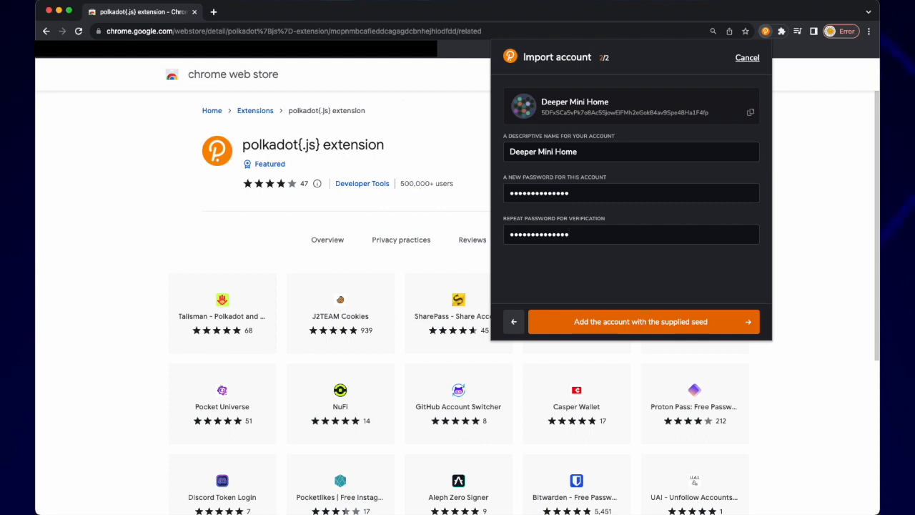
{"action": "left_click", "coordinate": [640, 321]}
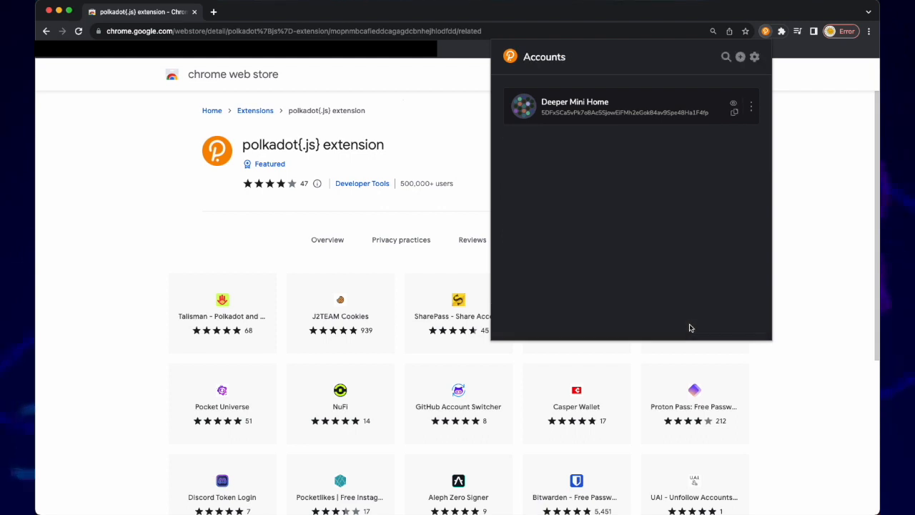
{"action": "mouse_move", "coordinate": [790, 224]}
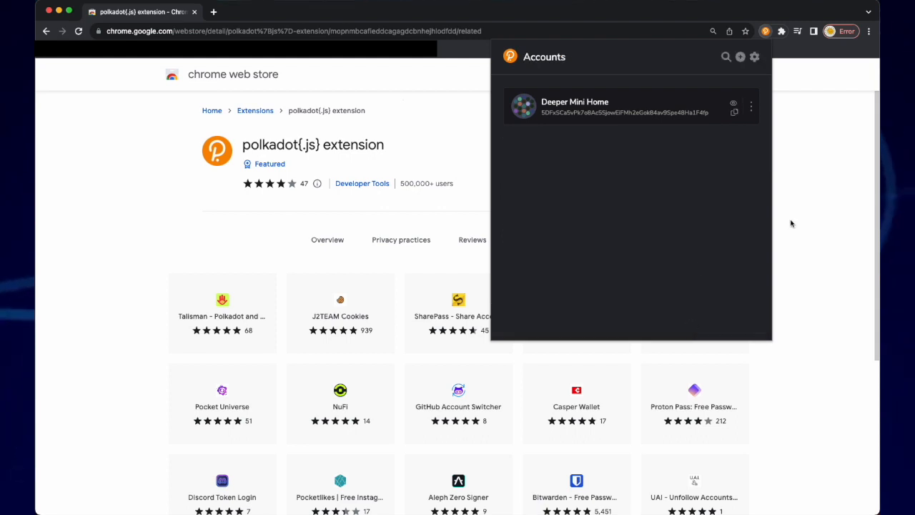